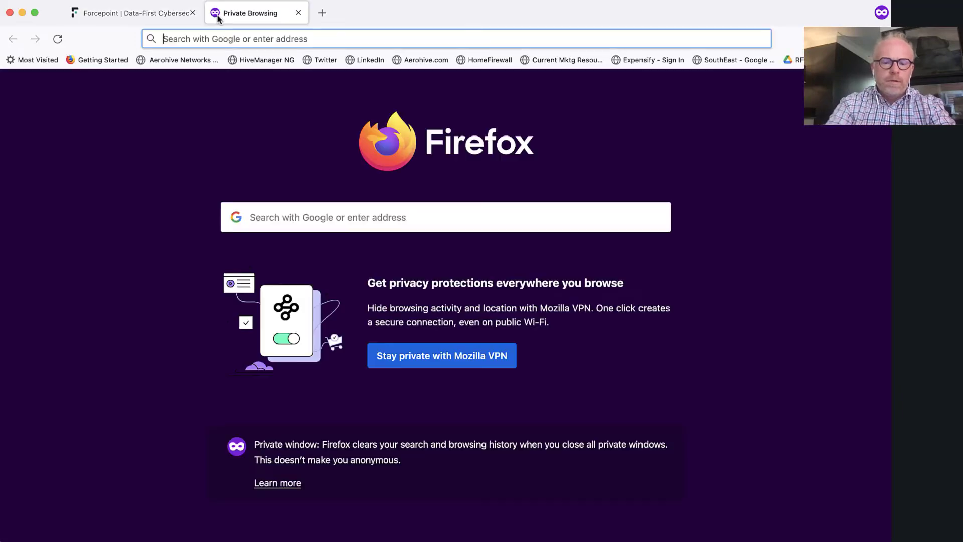
Step: Go to office.com in a private Firefox window and choose Sign in
{"action": "type", "text": "offic."}
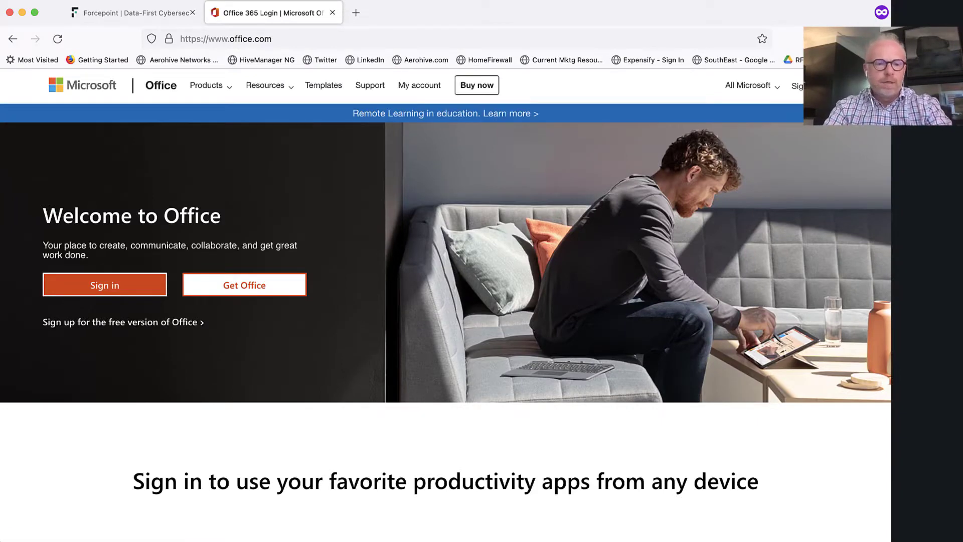
{"action": "mouse_move", "coordinate": [194, 367]}
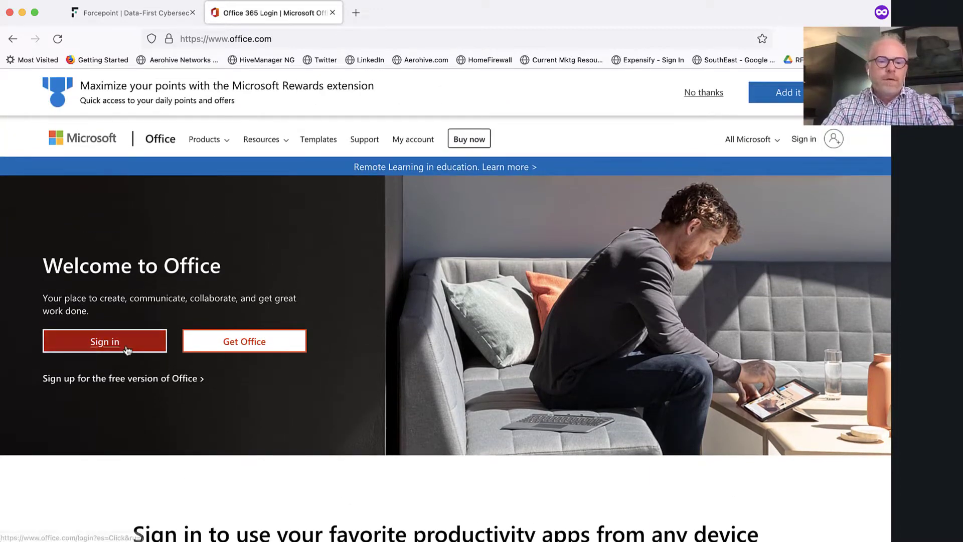
{"action": "left_click", "coordinate": [104, 341]}
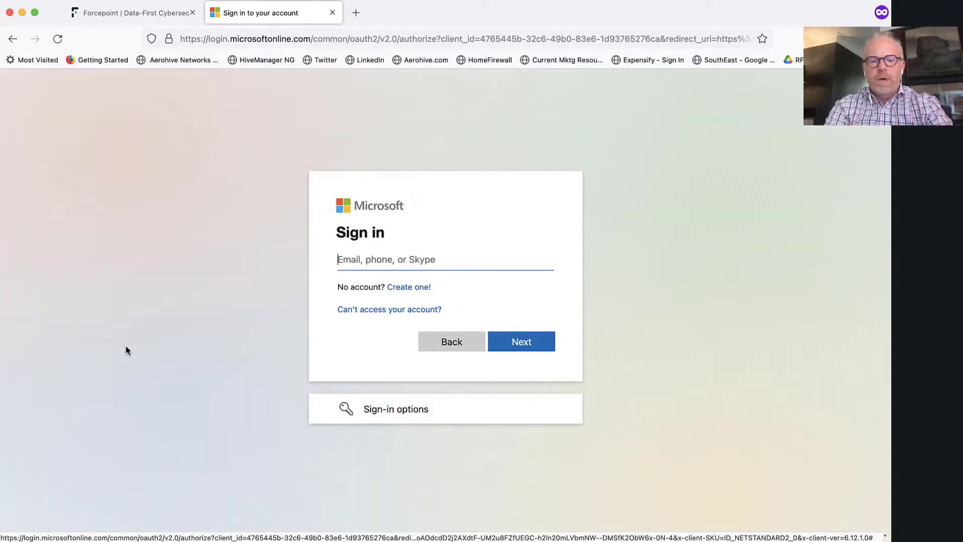
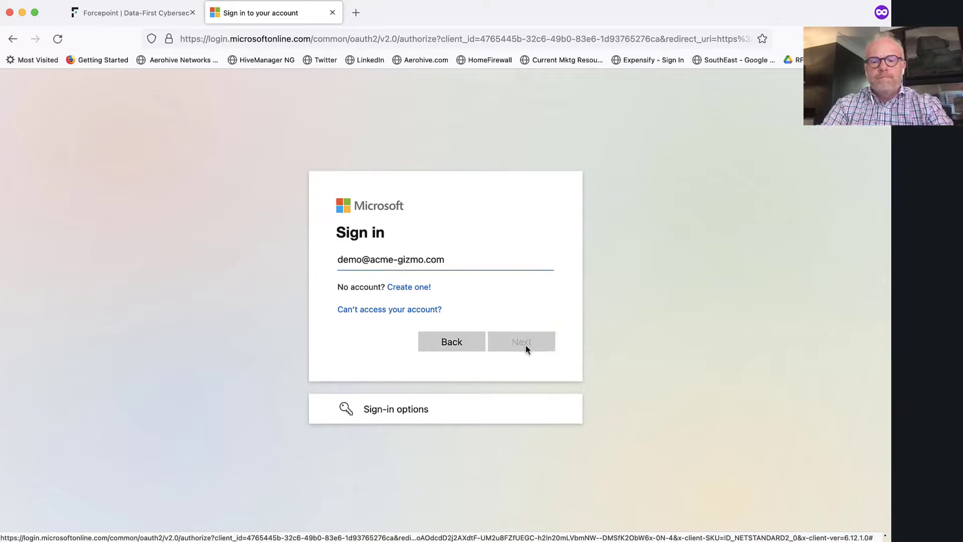
Step: Enter the demo@ac… account email and continue with the work or school account
{"action": "left_click", "coordinate": [520, 342]}
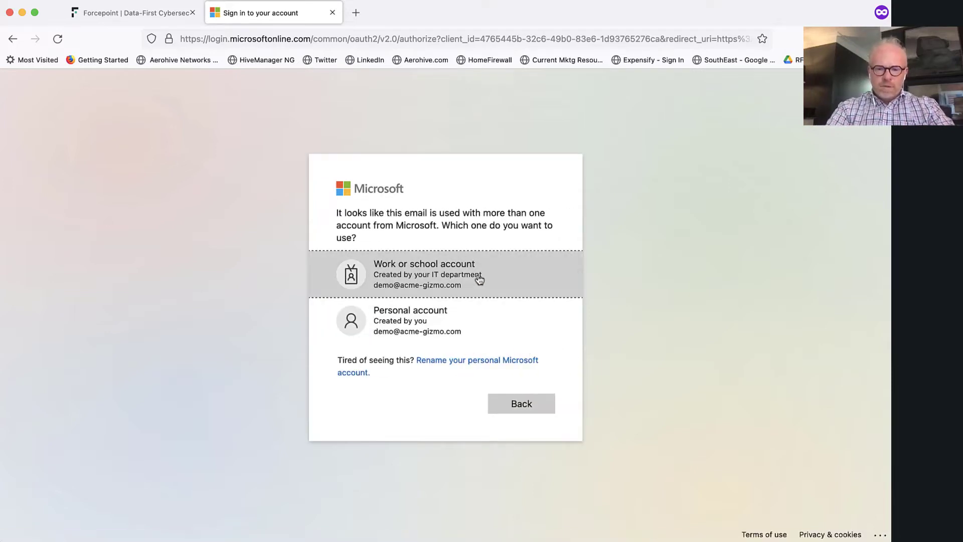
{"action": "left_click", "coordinate": [424, 274]}
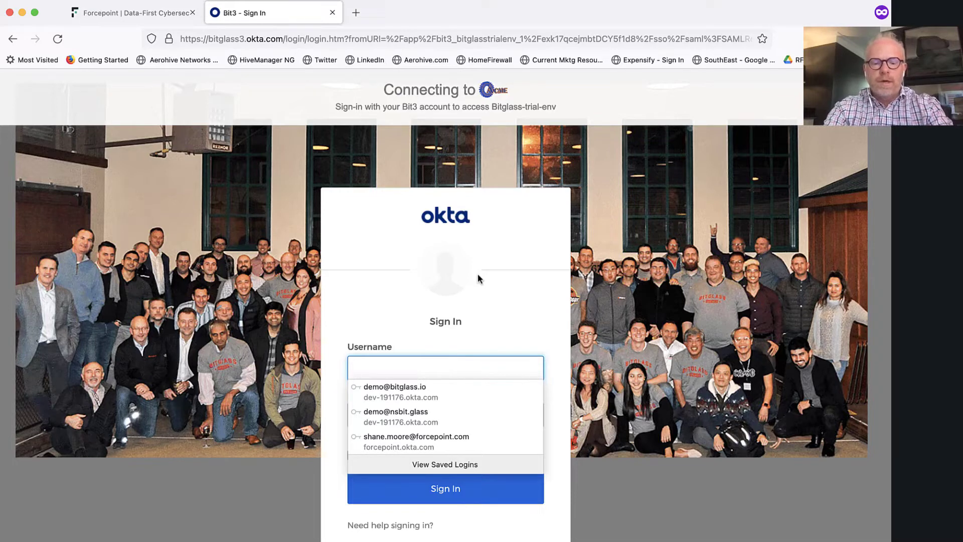
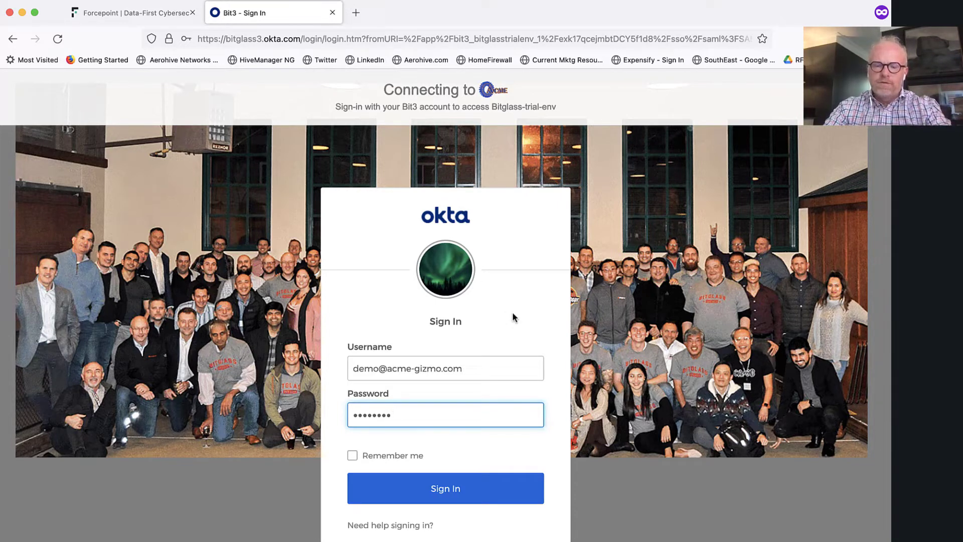
Step: Sign in to Okta as demo@acme-g… with the account password
{"action": "left_click", "coordinate": [445, 488]}
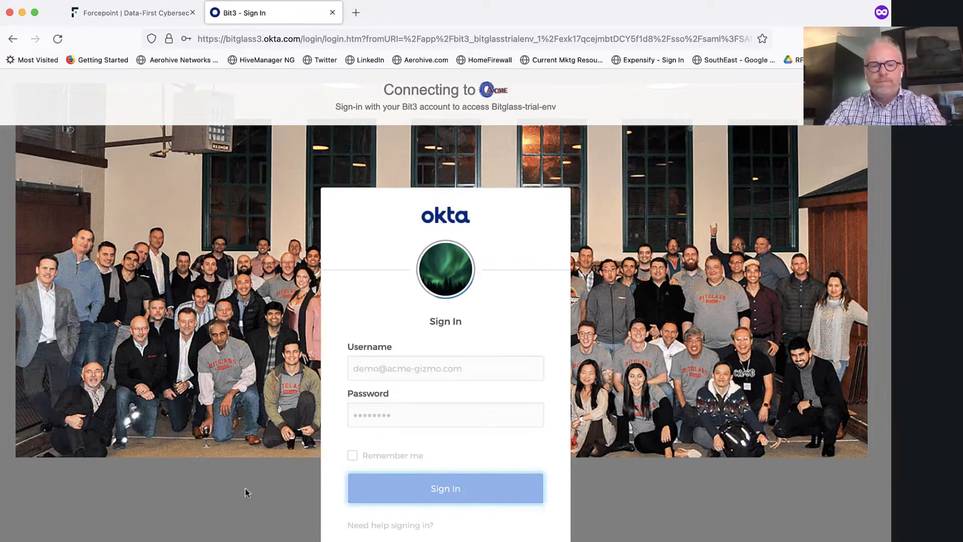
{"action": "left_click", "coordinate": [446, 487]}
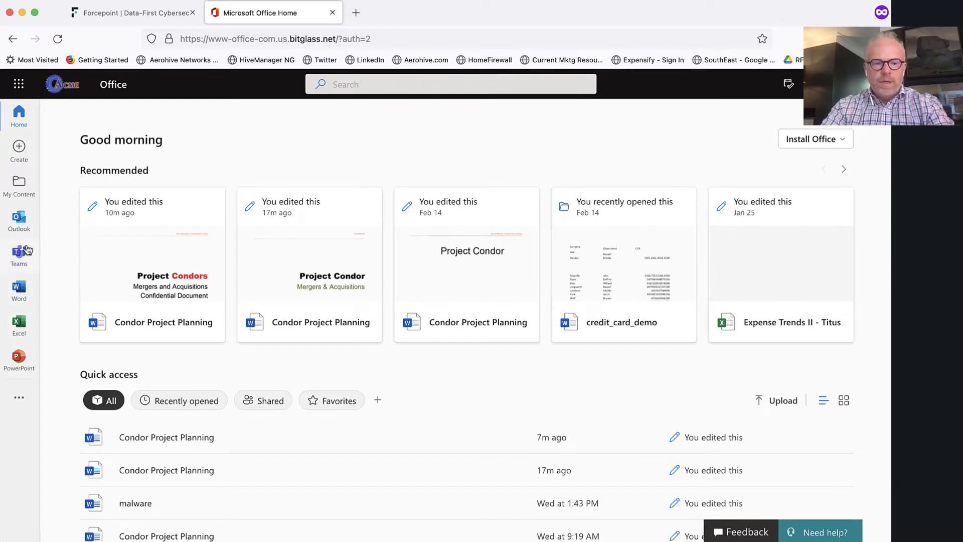
{"action": "mouse_move", "coordinate": [18, 221]}
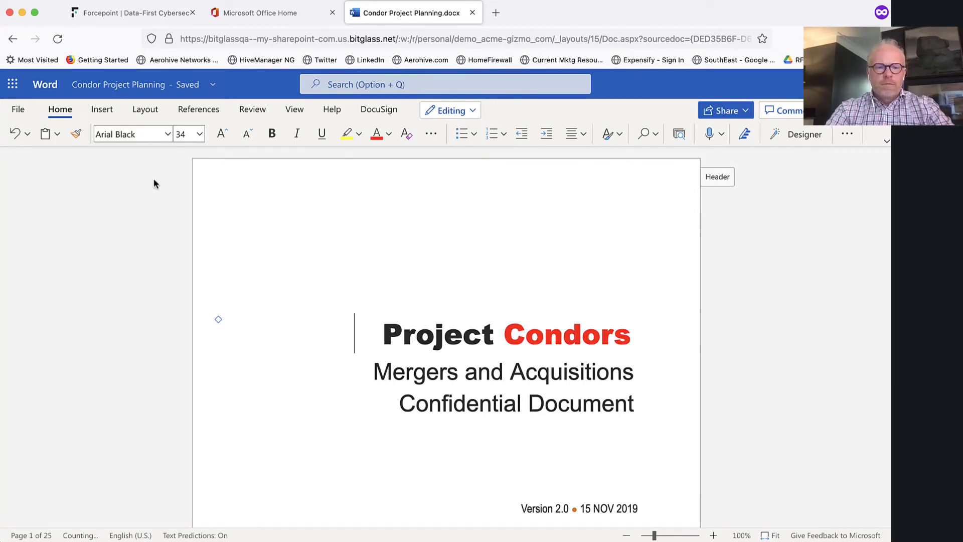
Step: Download a copy of Condor Project Planning via File > Save as
{"action": "left_click", "coordinate": [18, 109]}
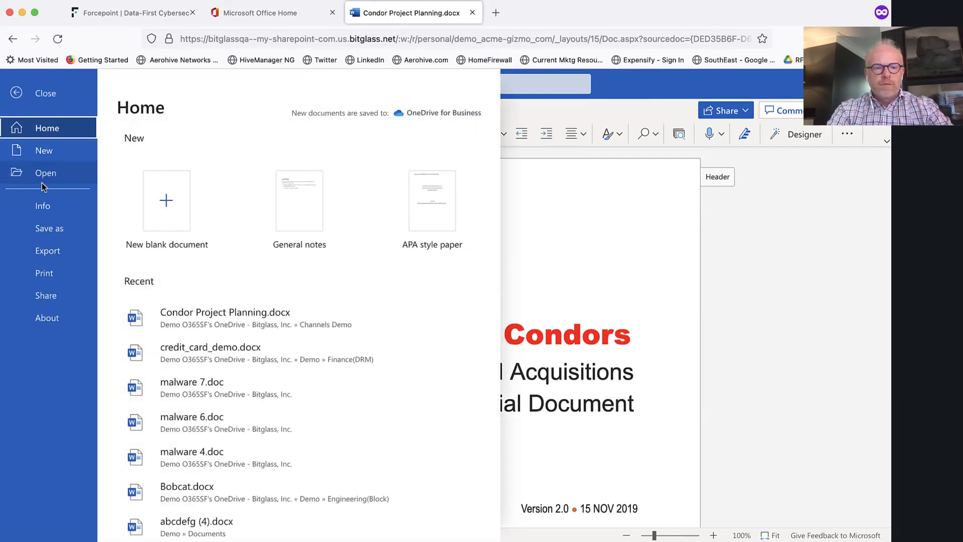
{"action": "left_click", "coordinate": [49, 228]}
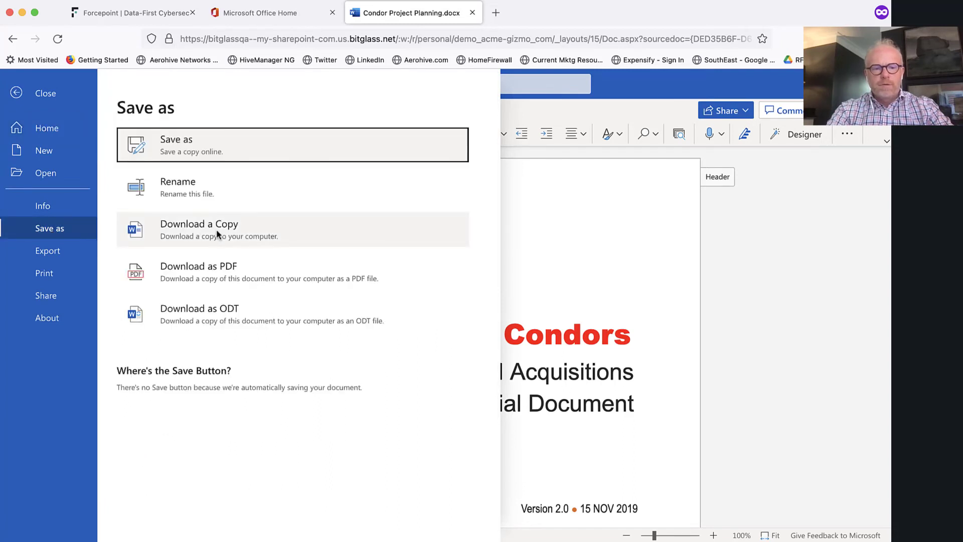
{"action": "left_click", "coordinate": [199, 230]}
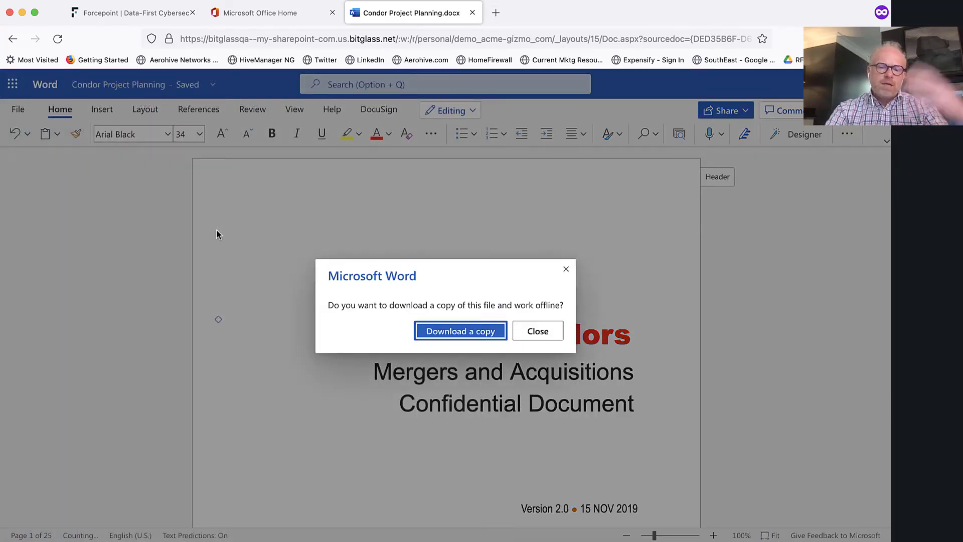
{"action": "mouse_move", "coordinate": [440, 362]}
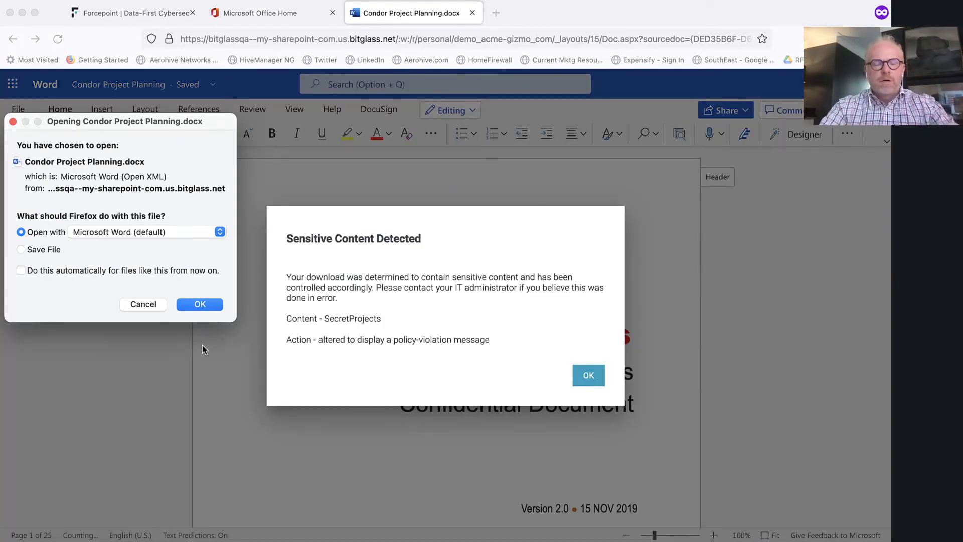
{"action": "mouse_move", "coordinate": [310, 254]}
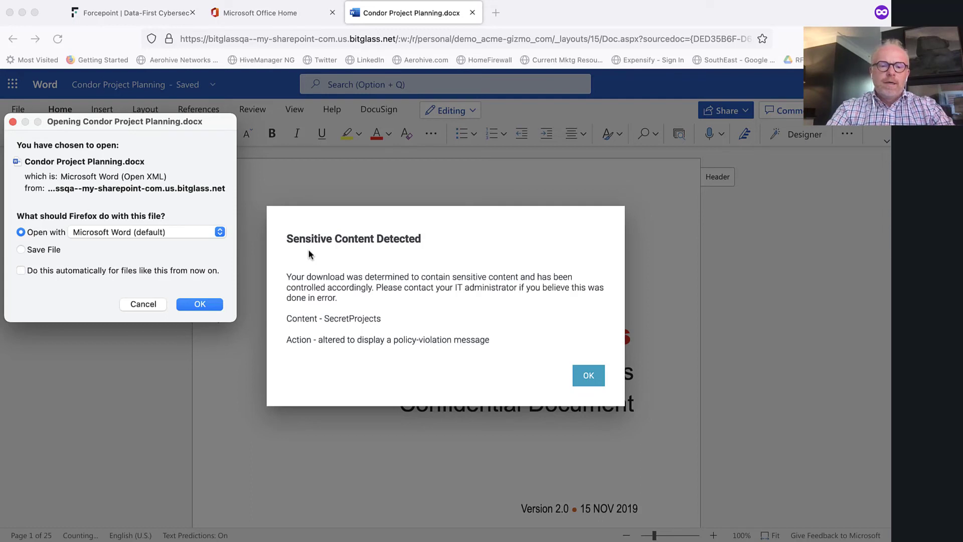
{"action": "mouse_move", "coordinate": [460, 328]}
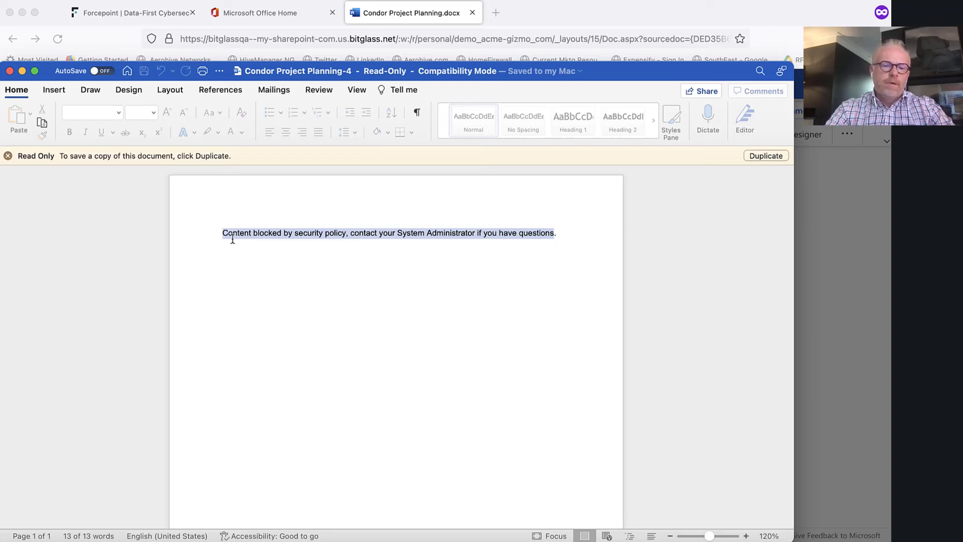
{"action": "mouse_move", "coordinate": [385, 261]}
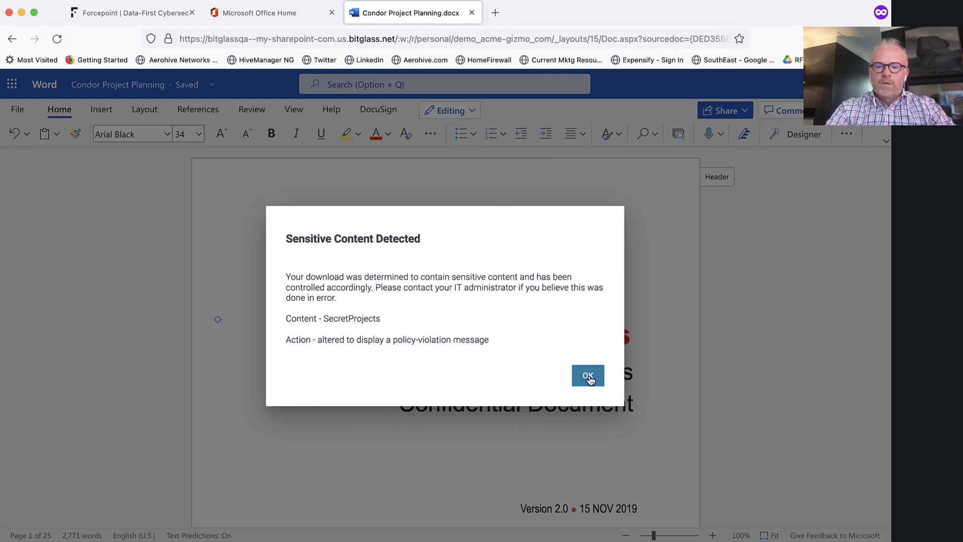
Step: Dismiss the Sensitive Content Detected notice and switch to the Forcepoint ONE tab
{"action": "left_click", "coordinate": [588, 375]}
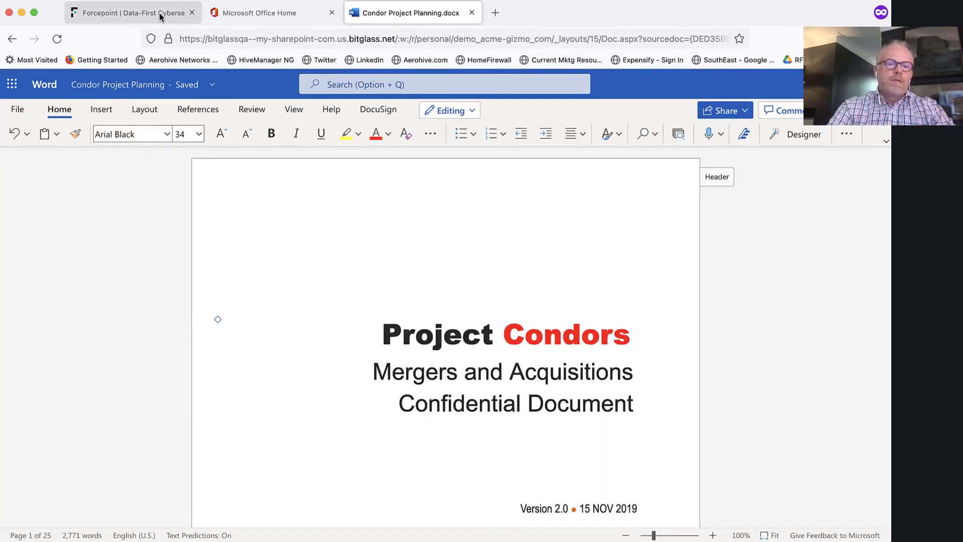
{"action": "left_click", "coordinate": [129, 12]}
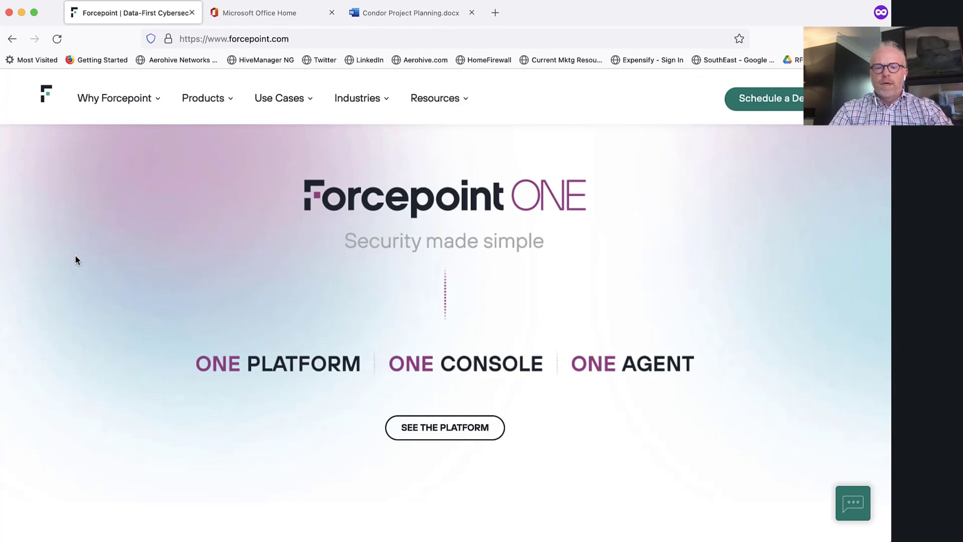